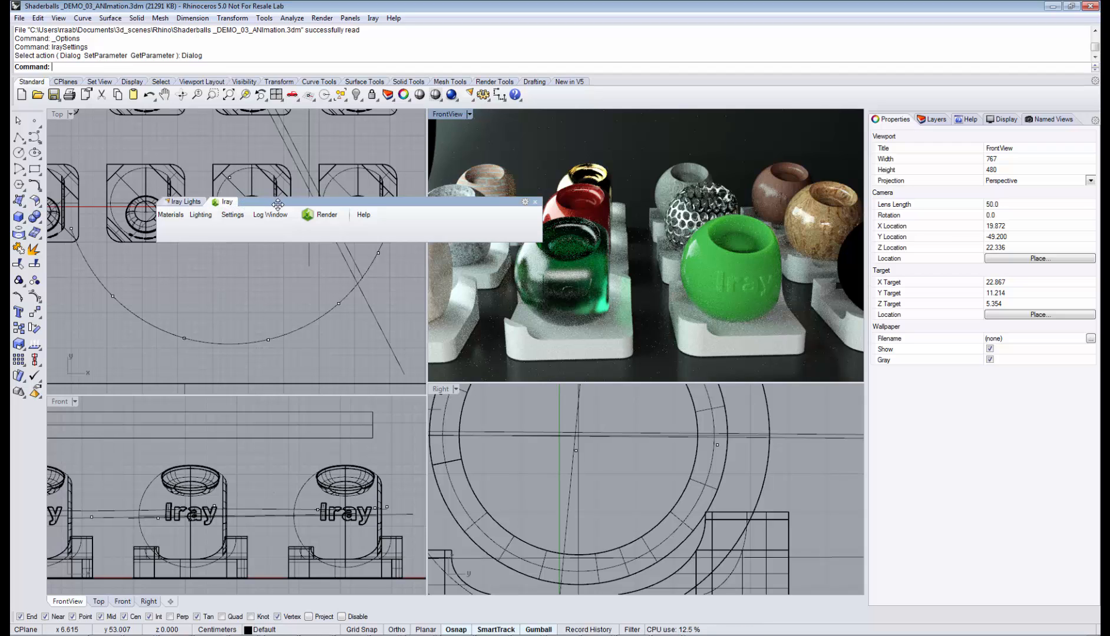
Move the floating Iray toolbar toward the upper left, then close it
{"action": "left_click_drag", "start_coordinate": [278, 201], "coordinate": [261, 149]}
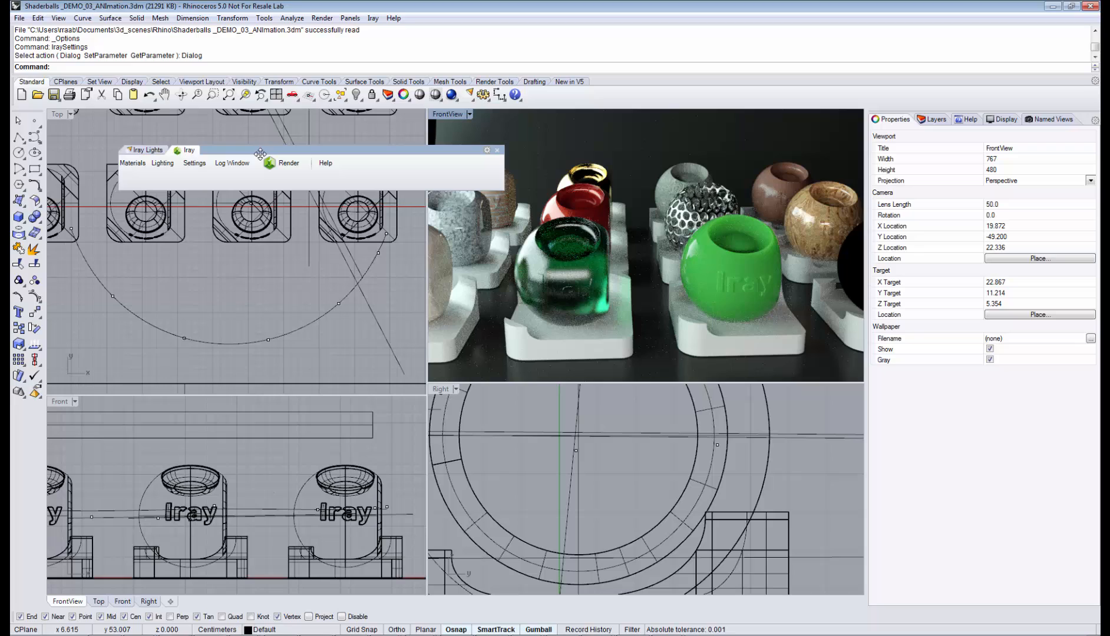
{"action": "mouse_move", "coordinate": [451, 142]}
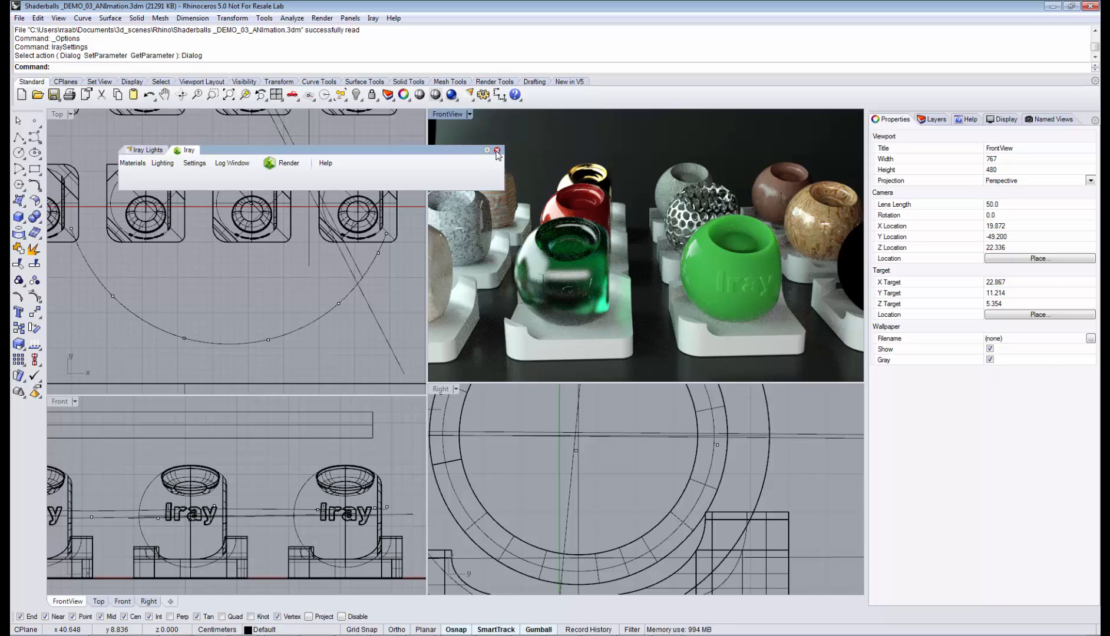
{"action": "left_click", "coordinate": [497, 151]}
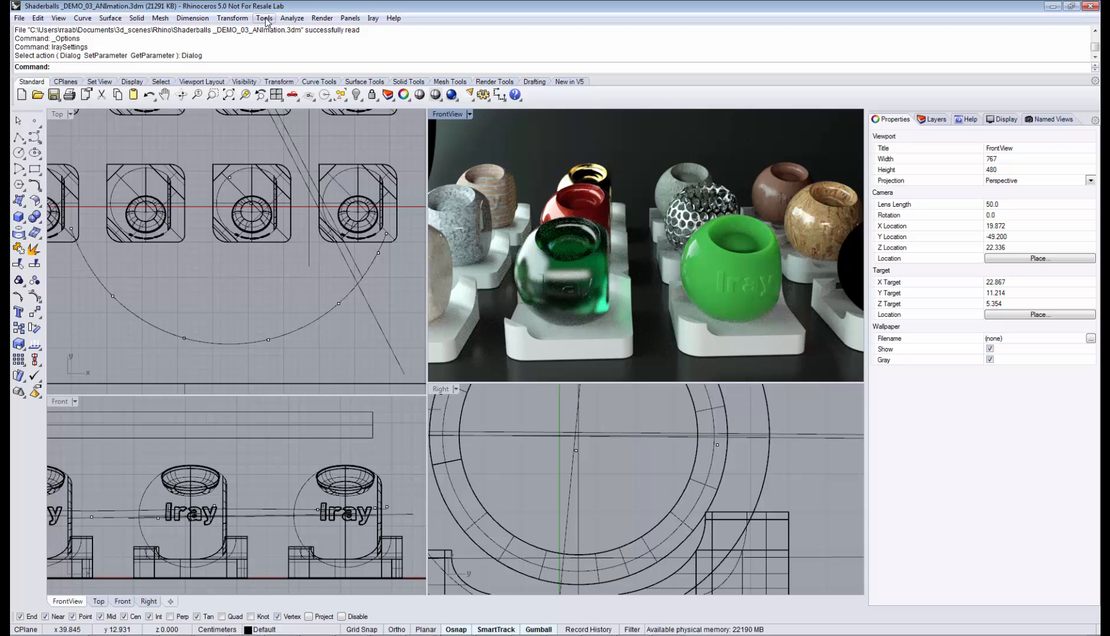
Open Rhino Options from the Tools menu, landing on the Toolbars page
{"action": "left_click", "coordinate": [264, 17]}
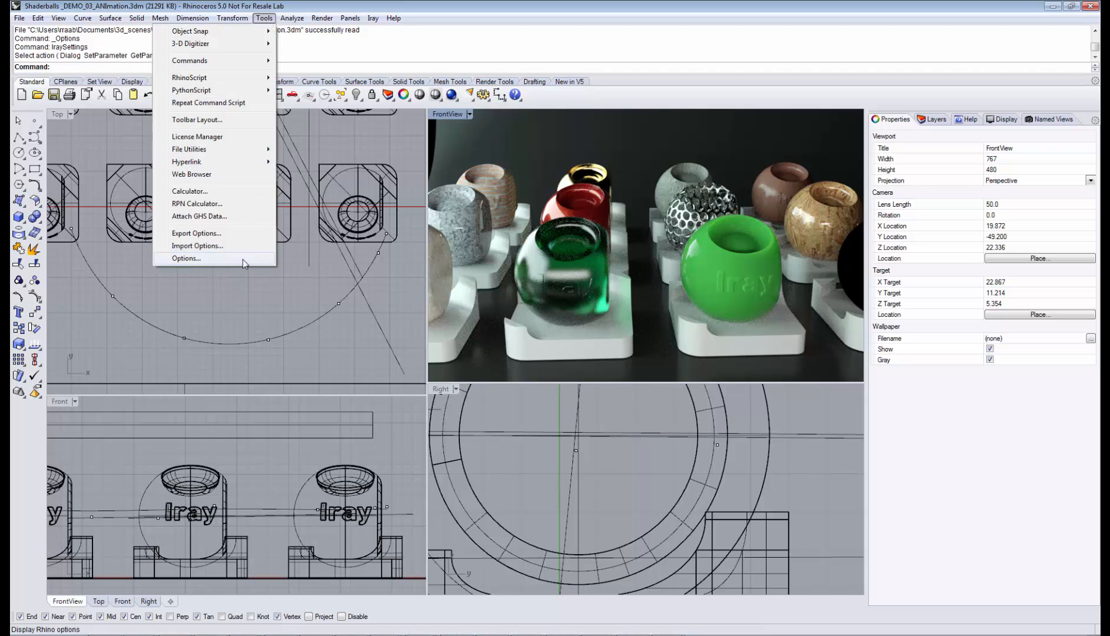
{"action": "left_click", "coordinate": [186, 258]}
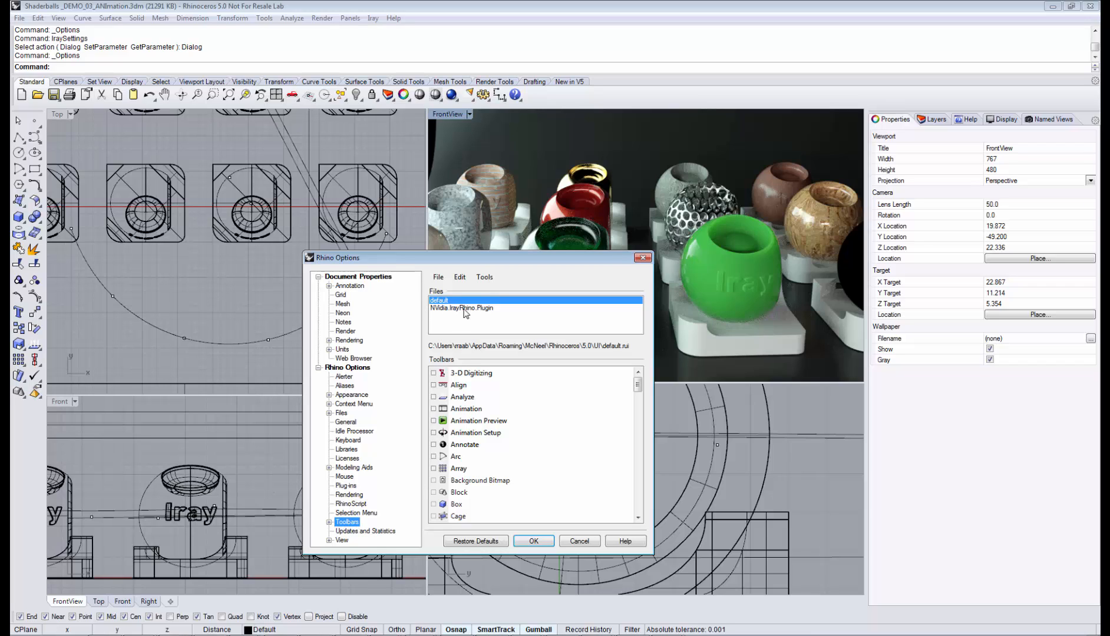
Enable Iray Lights 00 (2 tabs) from the NVidia Iray Rhino Plugin toolbar file and confirm
{"action": "left_click", "coordinate": [461, 307]}
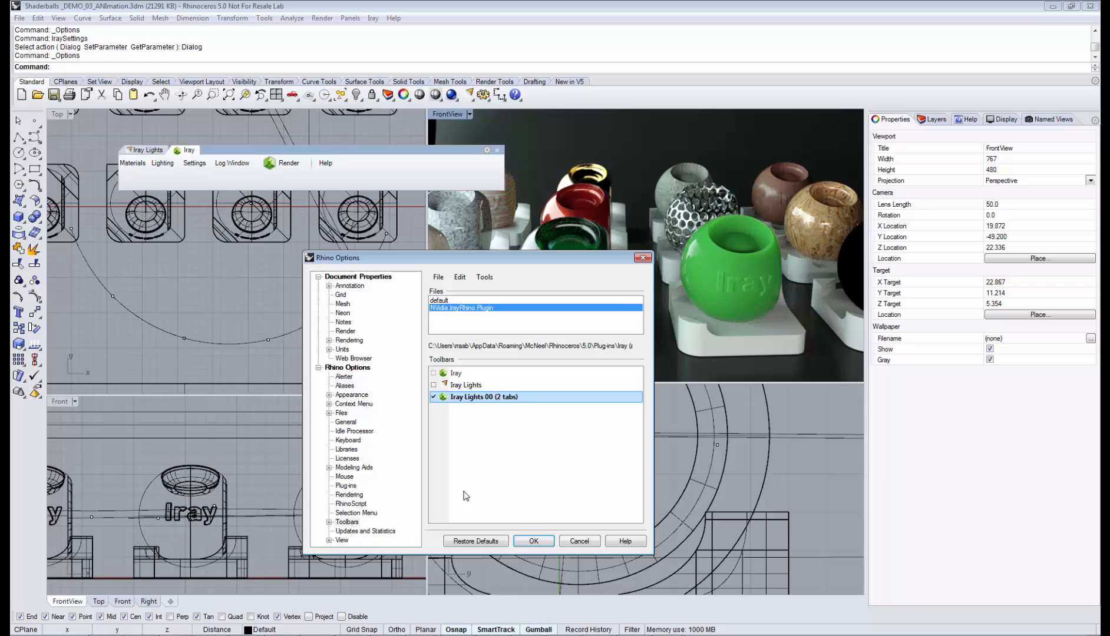
{"action": "left_click", "coordinate": [533, 541]}
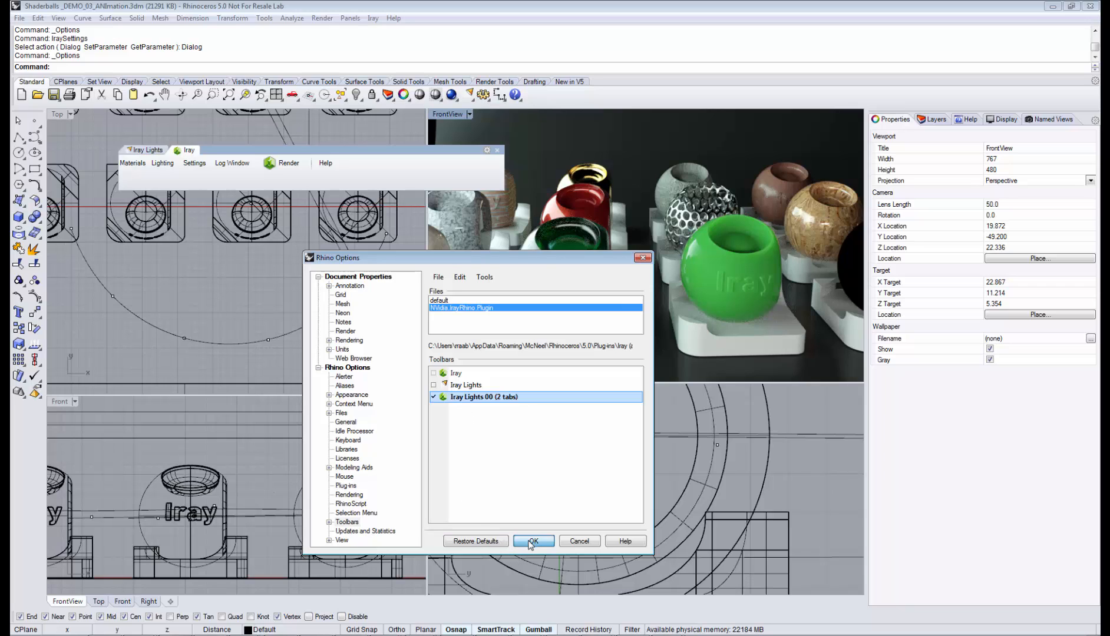
{"action": "left_click", "coordinate": [533, 541]}
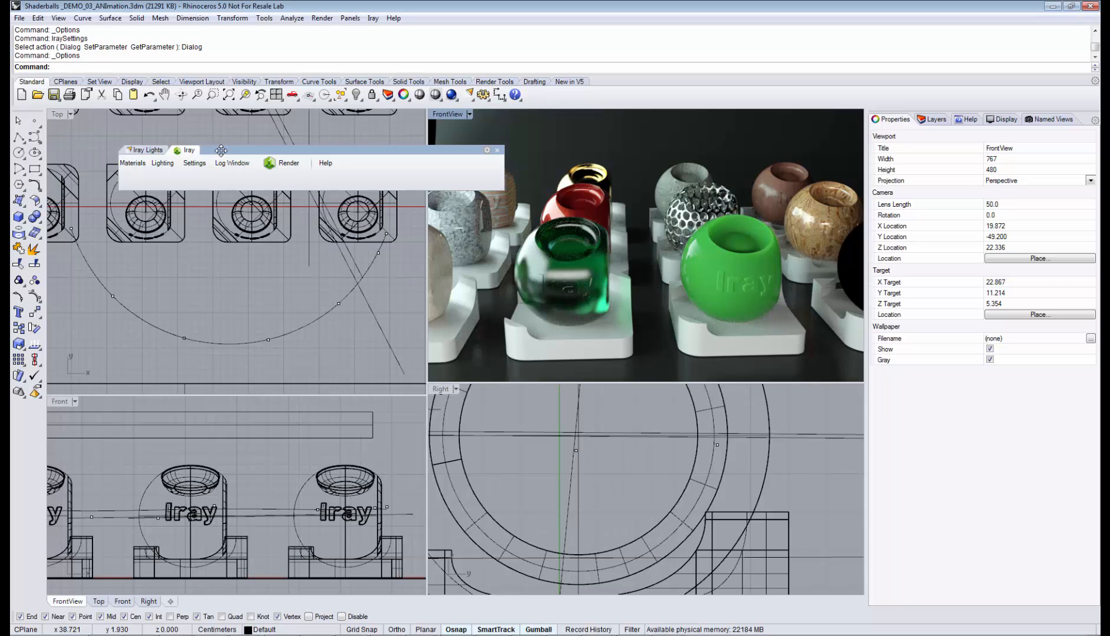